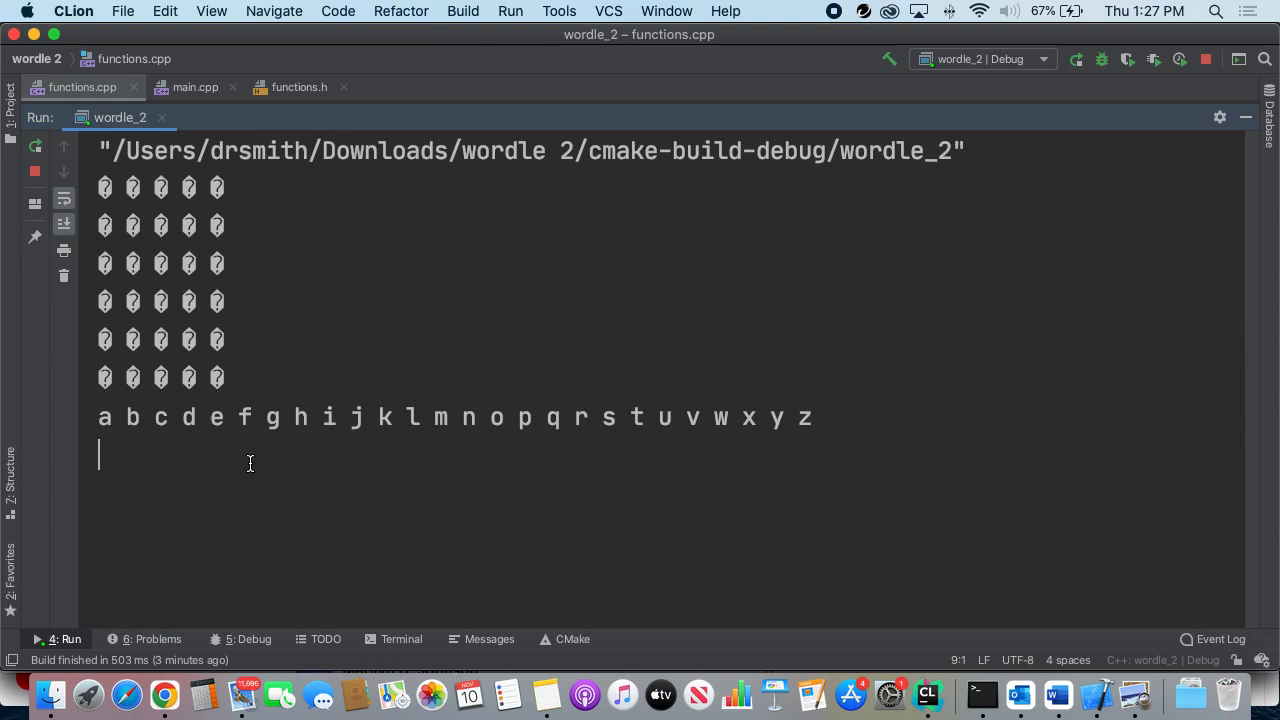
Step: Enter the Wordle guesses 'fishy' and 'front' in the Run console
{"action": "type", "text": "fishy"}
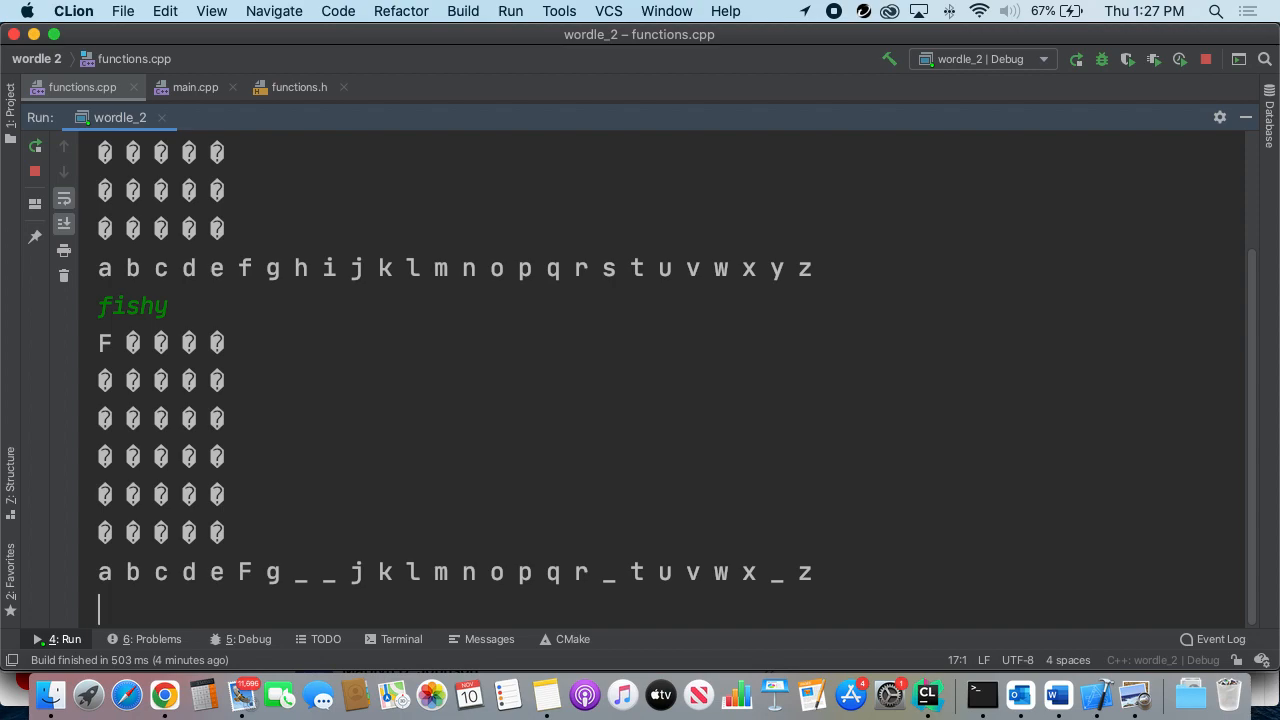
{"action": "type", "text": "fr"}
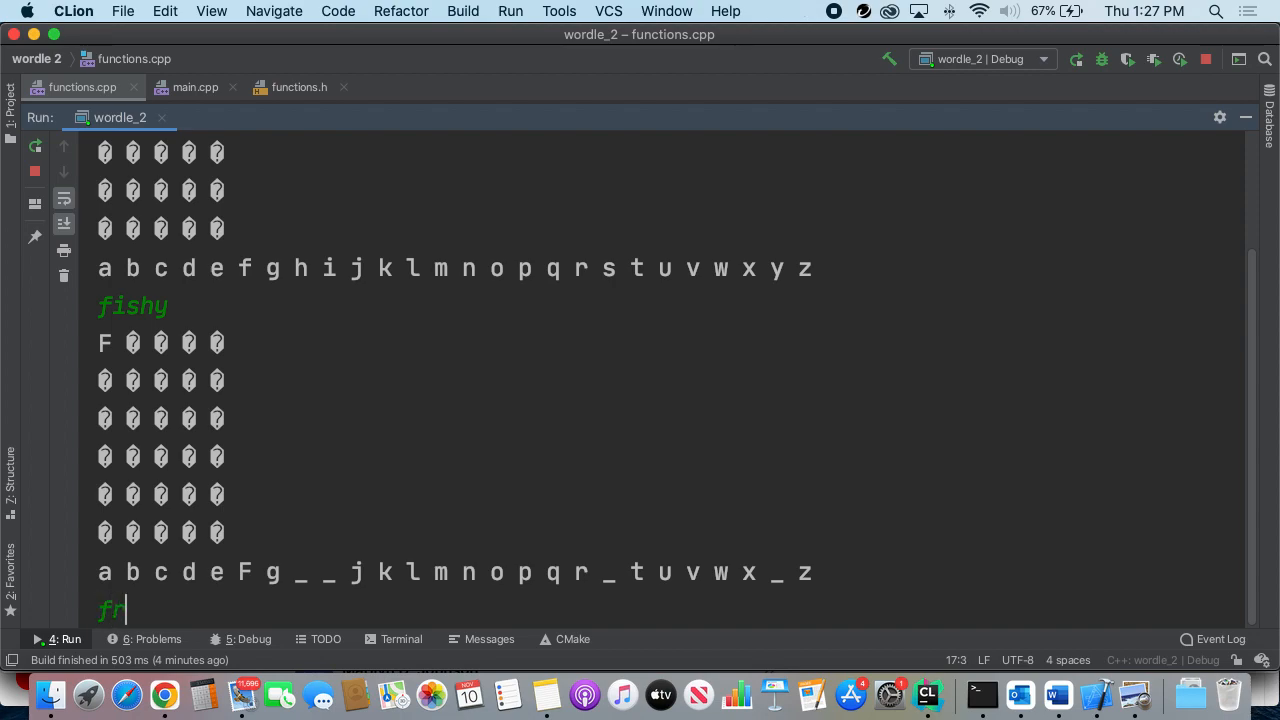
{"action": "type", "text": "ont"}
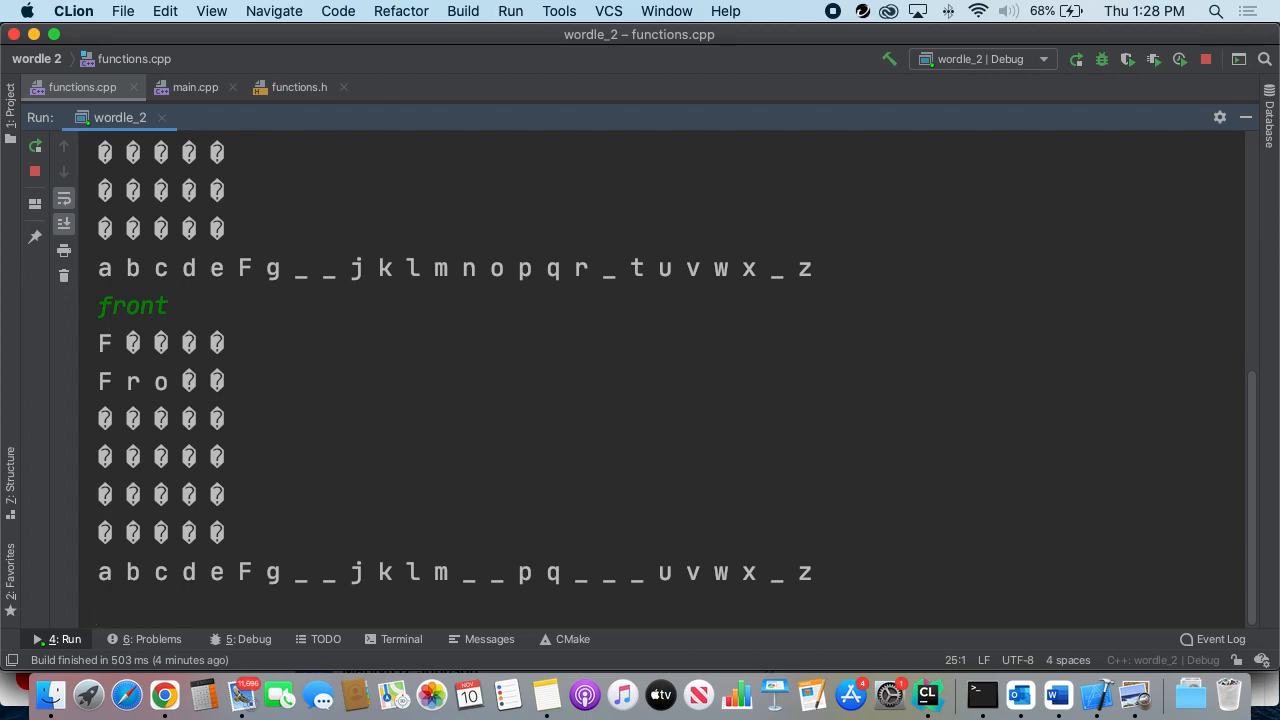
Step: Guess 'froze' then 'force' in the console, solving the Wordle with Congrats
{"action": "type", "text": "fr"}
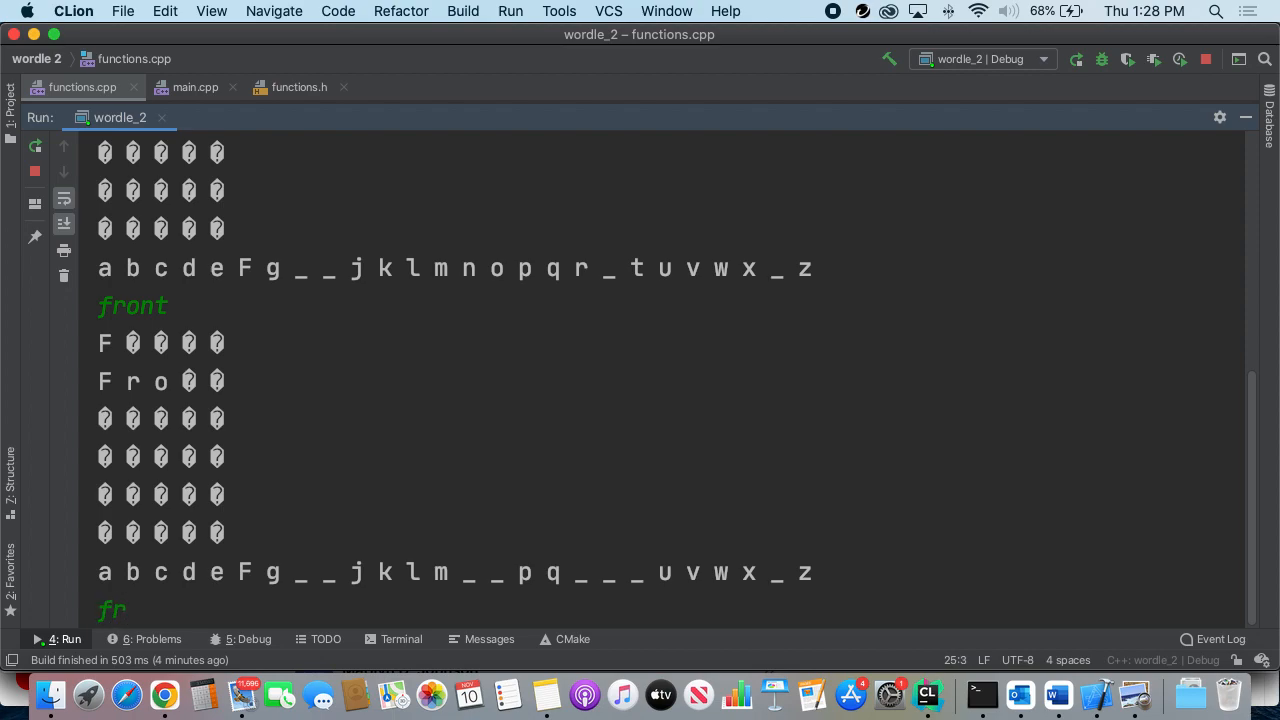
{"action": "type", "text": "o"}
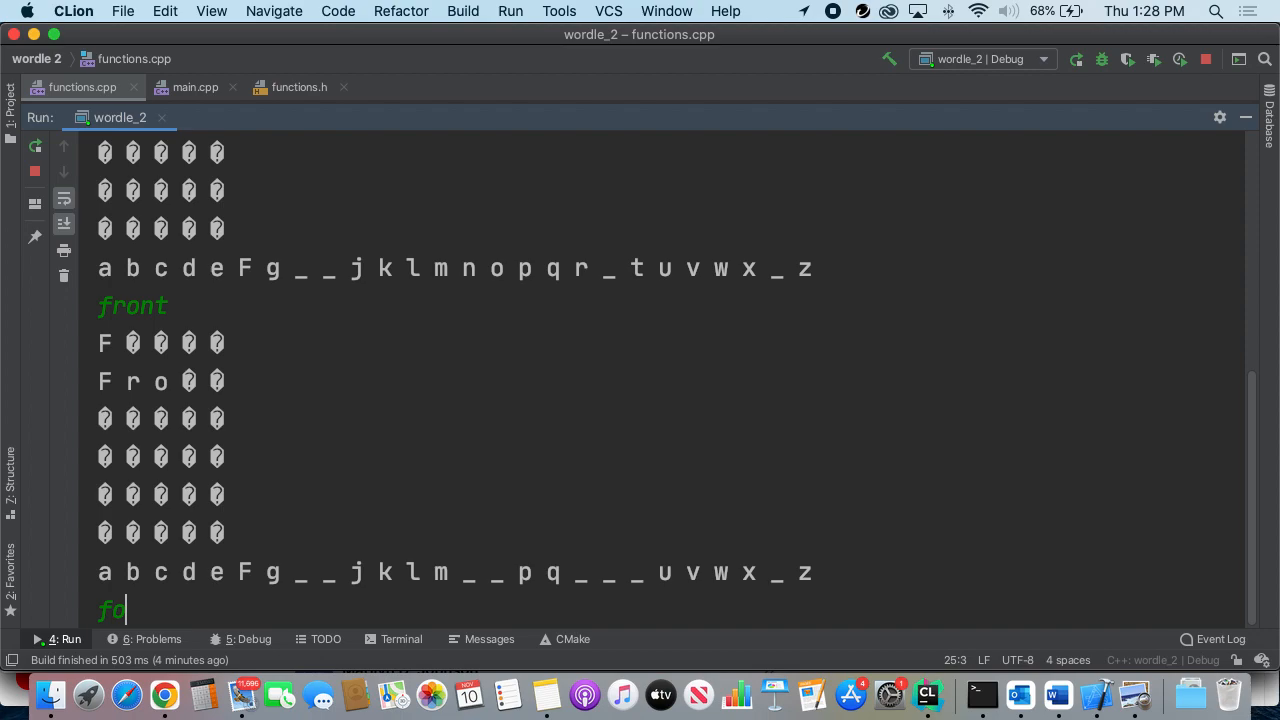
{"action": "type", "text": "roze"}
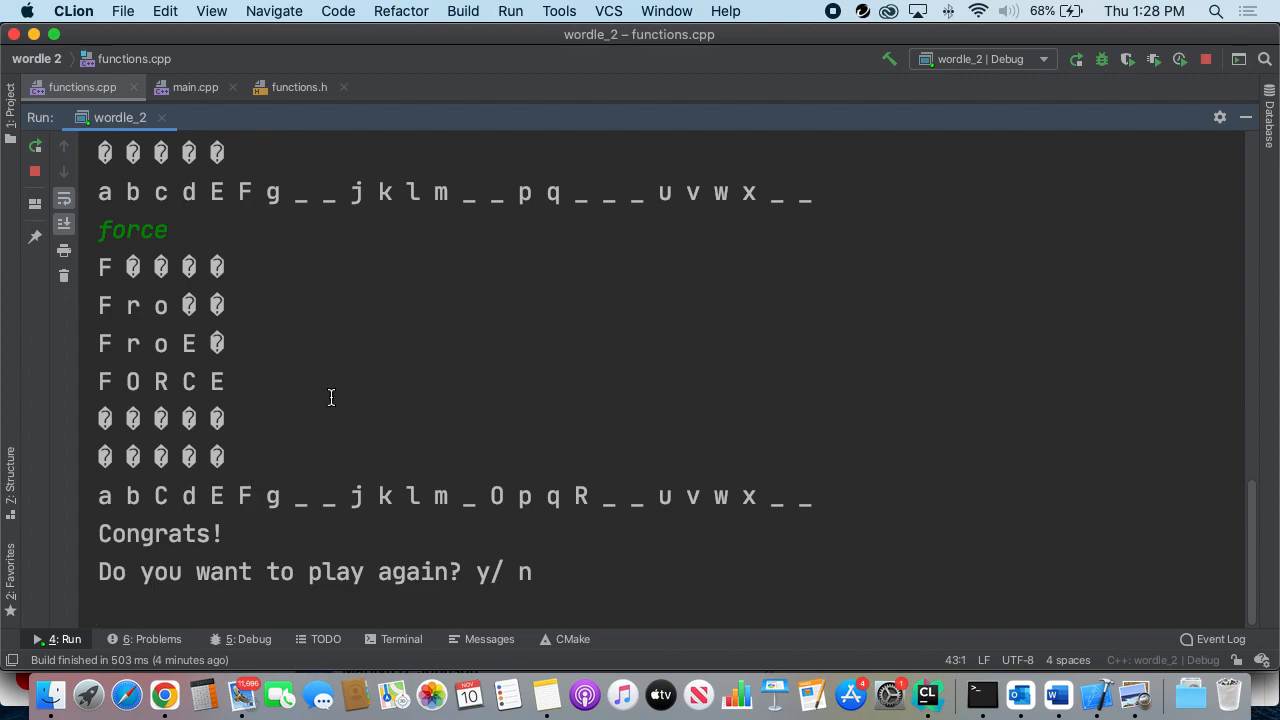
{"action": "mouse_move", "coordinate": [308, 402]}
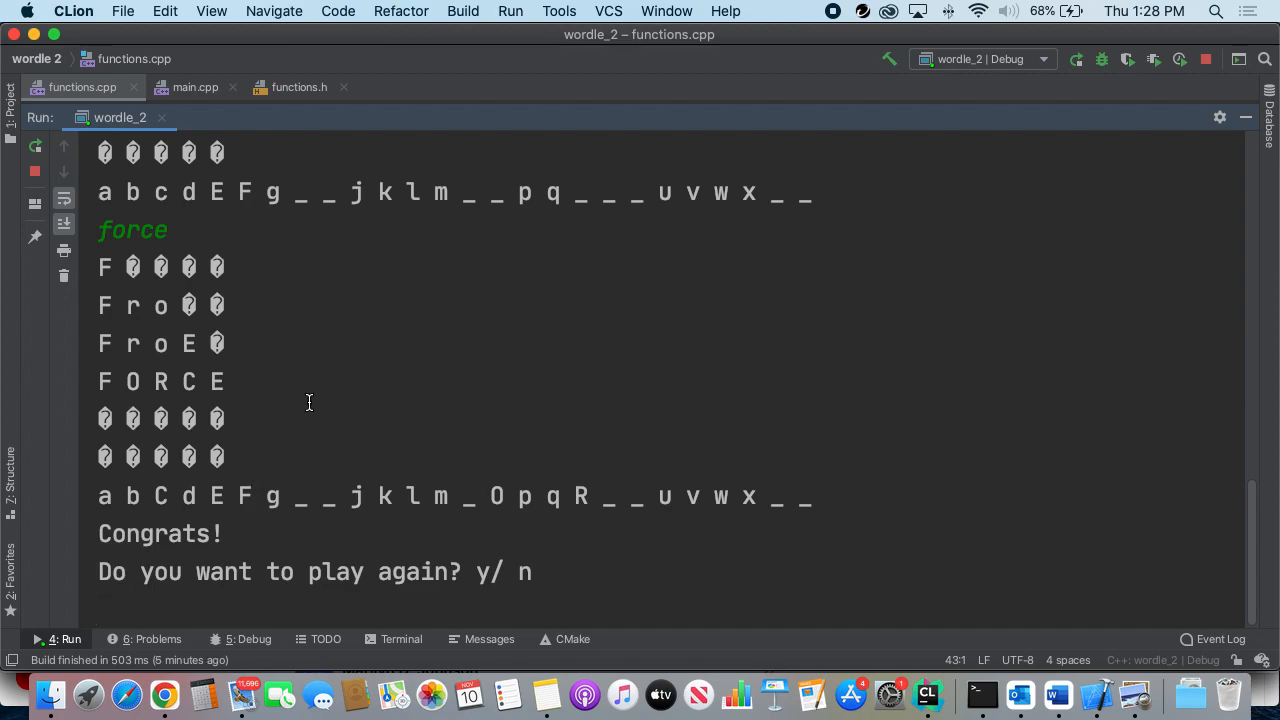
{"action": "mouse_move", "coordinate": [98, 495]}
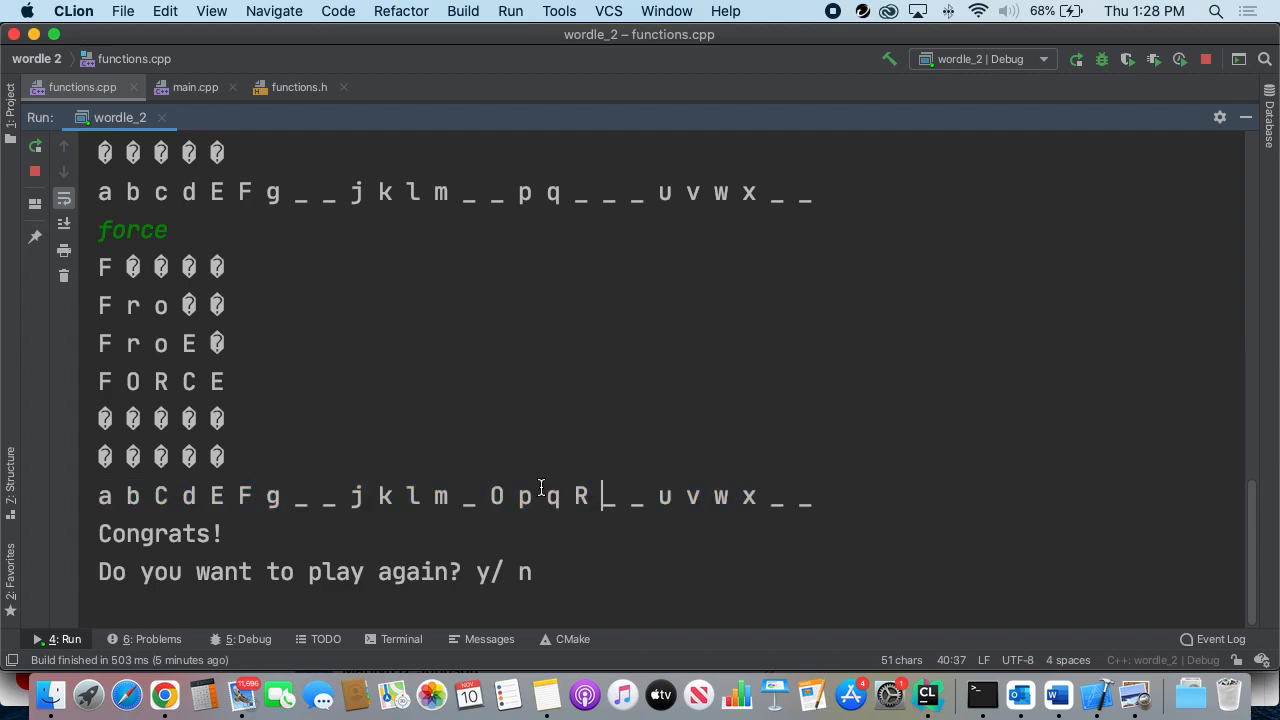
{"action": "double_click", "coordinate": [495, 496]}
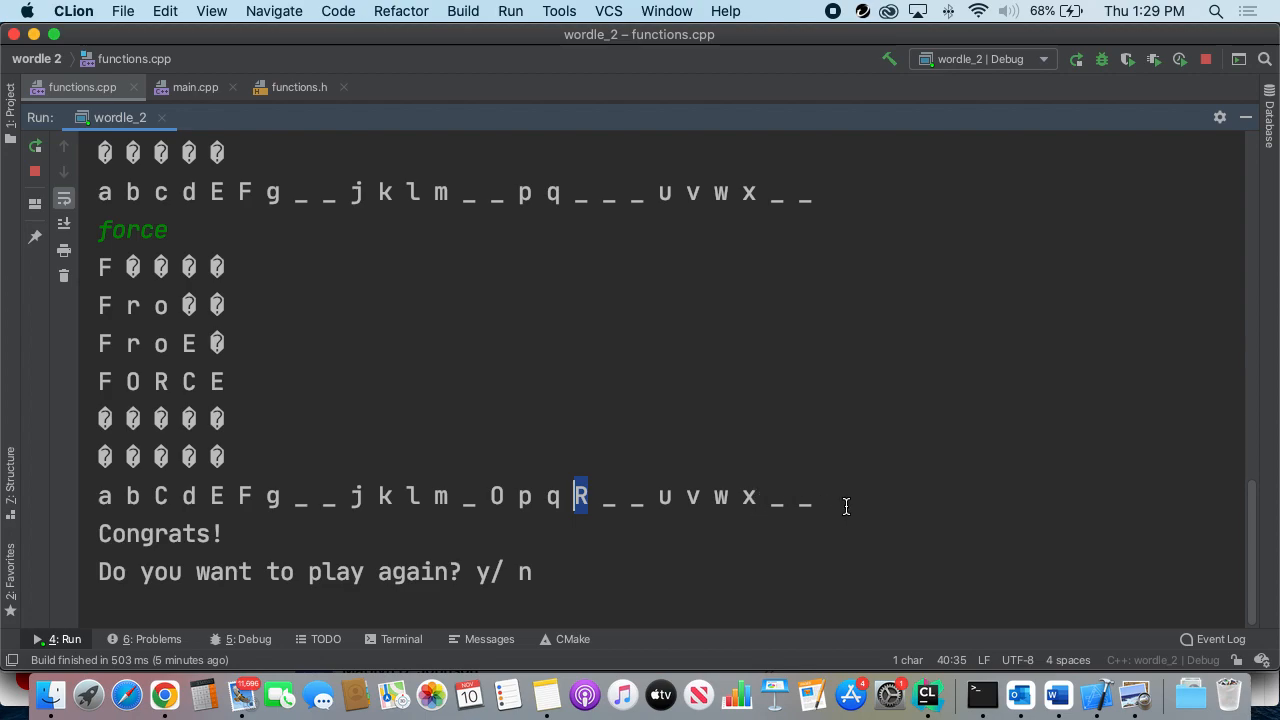
{"action": "mouse_move", "coordinate": [98, 500]}
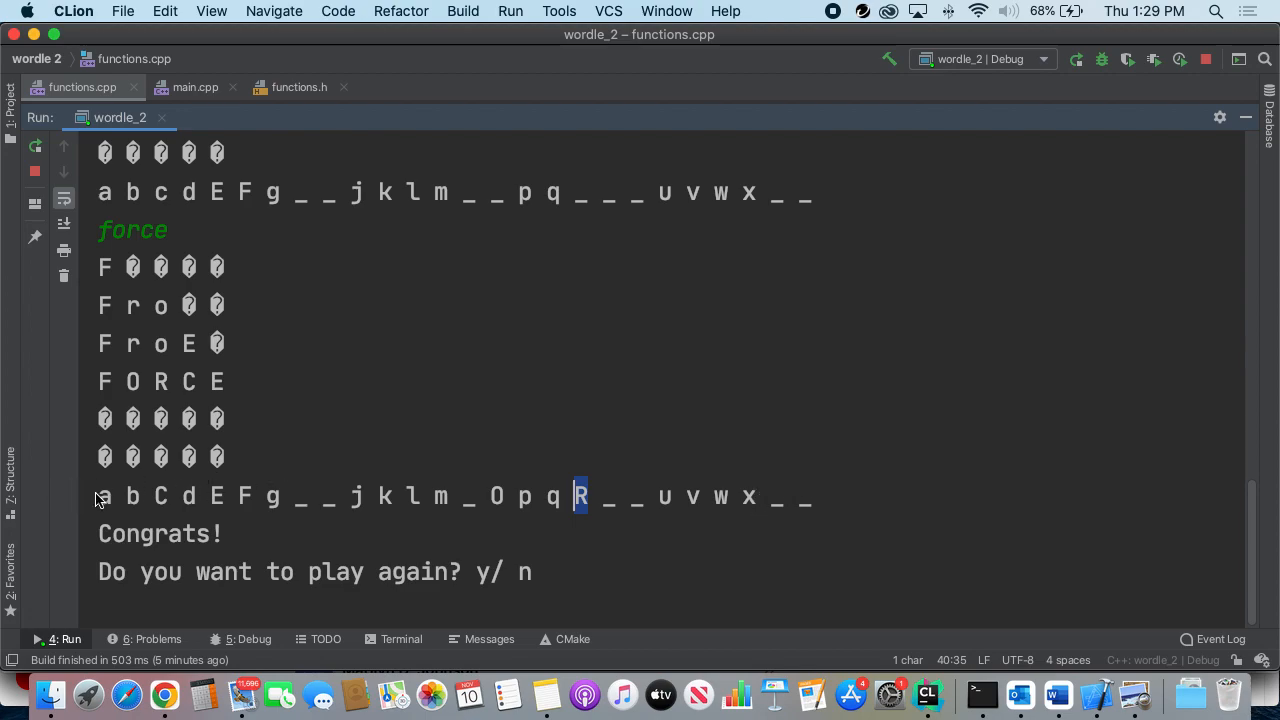
{"action": "left_click_drag", "start_coordinate": [98, 496], "coordinate": [815, 496]}
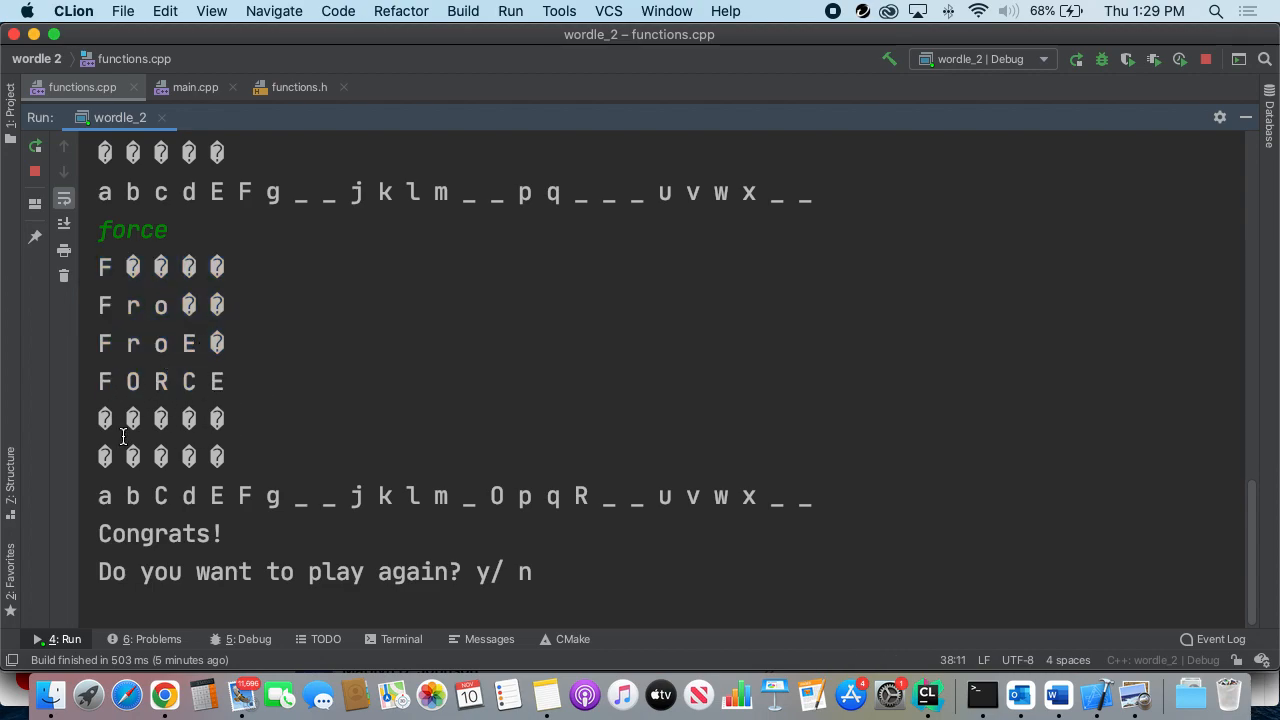
{"action": "mouse_move", "coordinate": [176, 466]}
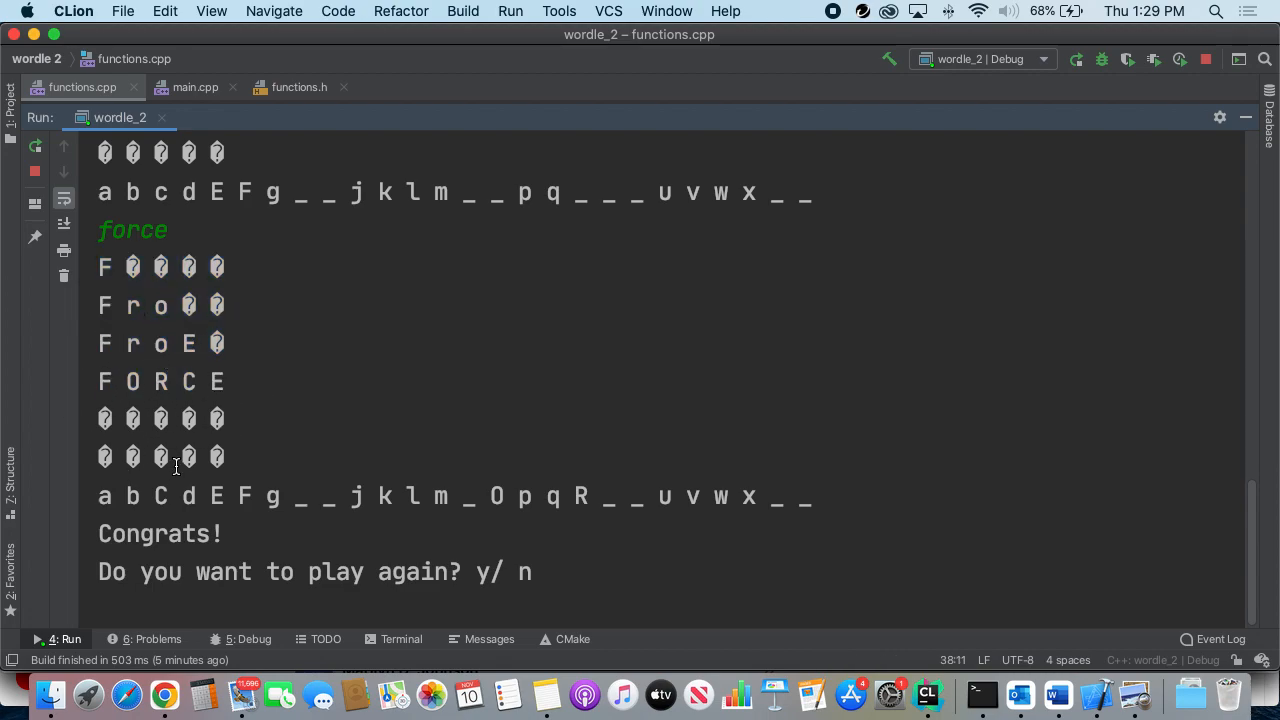
{"action": "mouse_move", "coordinate": [205, 476]}
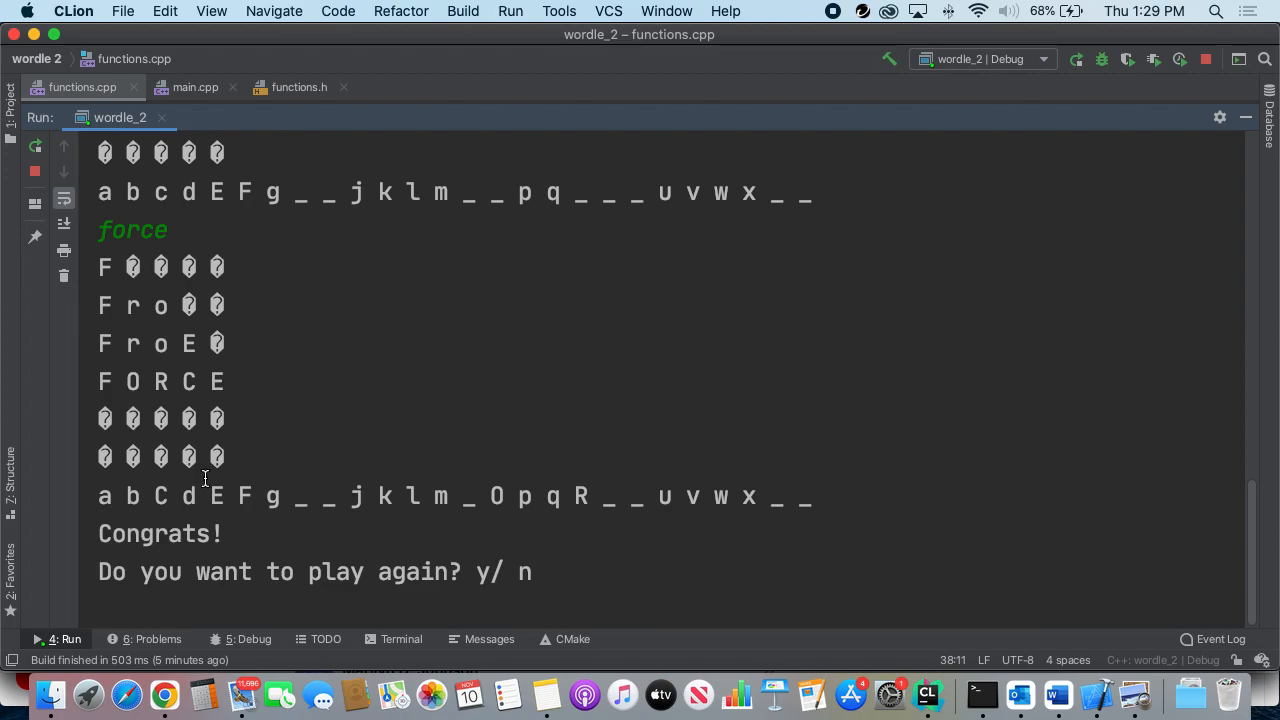
{"action": "mouse_move", "coordinate": [301, 412]}
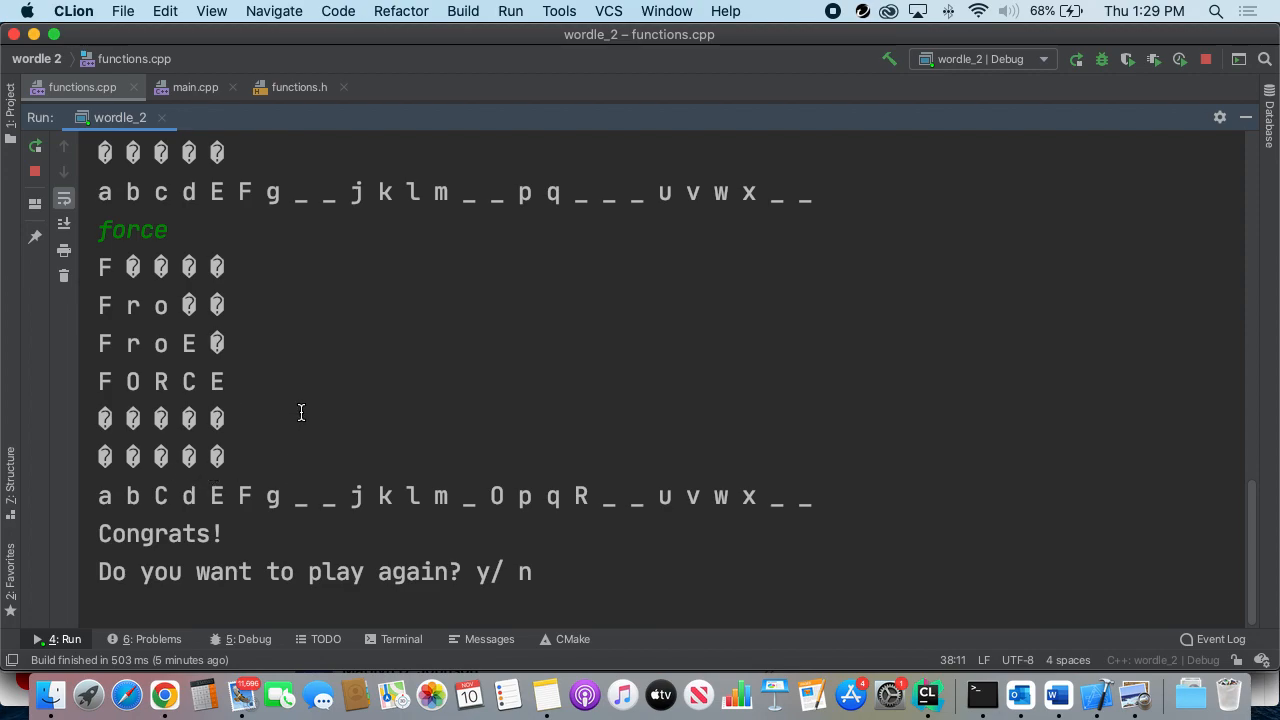
{"action": "mouse_move", "coordinate": [305, 405]}
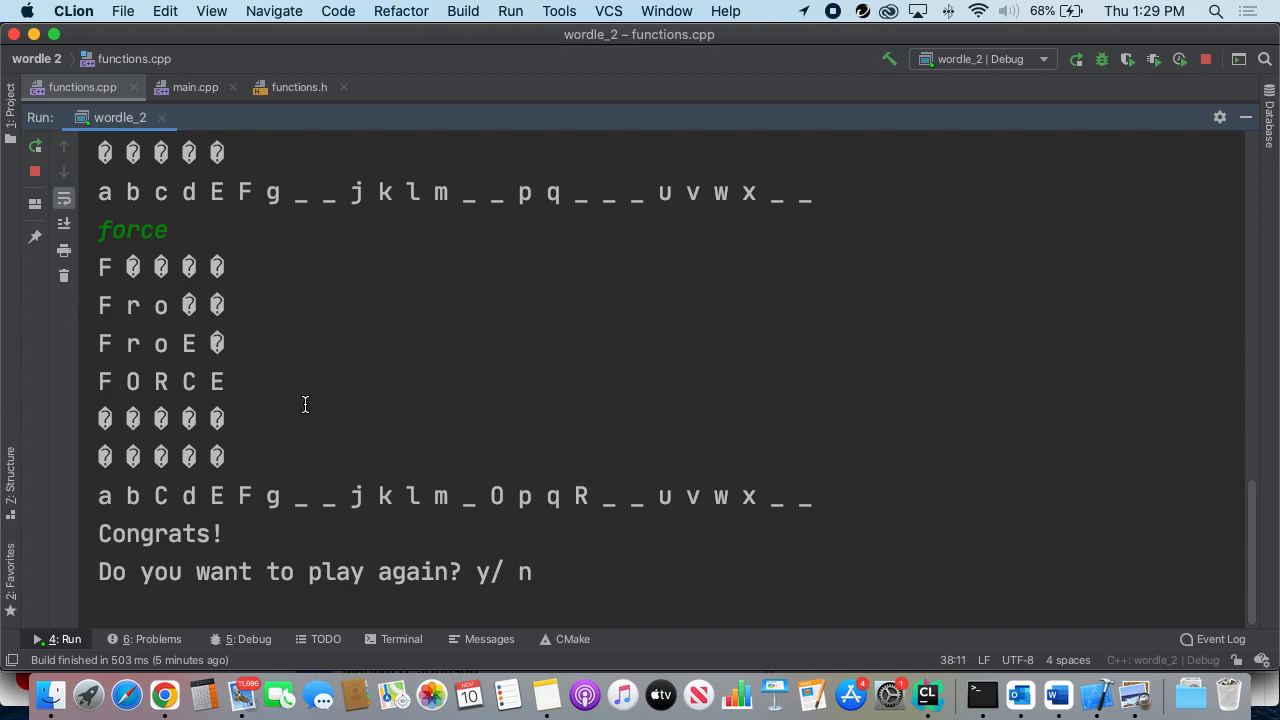
{"action": "mouse_move", "coordinate": [394, 348]}
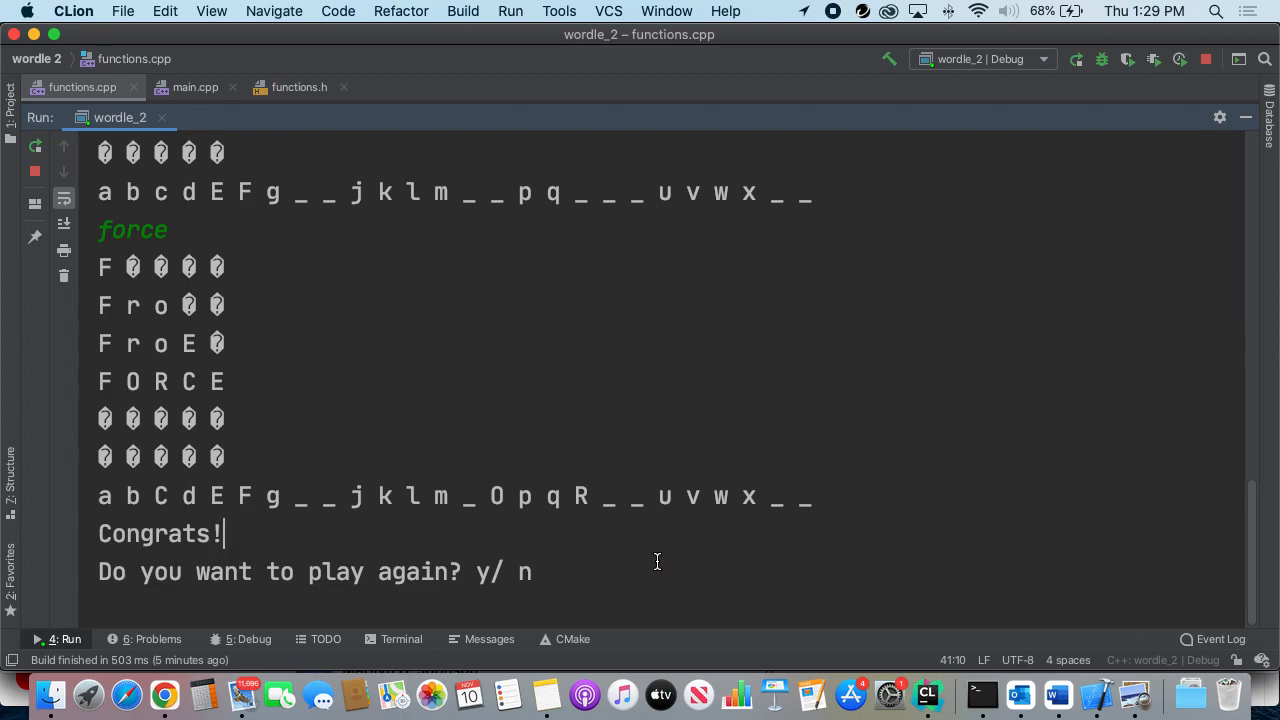
Step: Reply 'y' to the play-again prompt so the process exits with code 0
{"action": "type", "text": "y"}
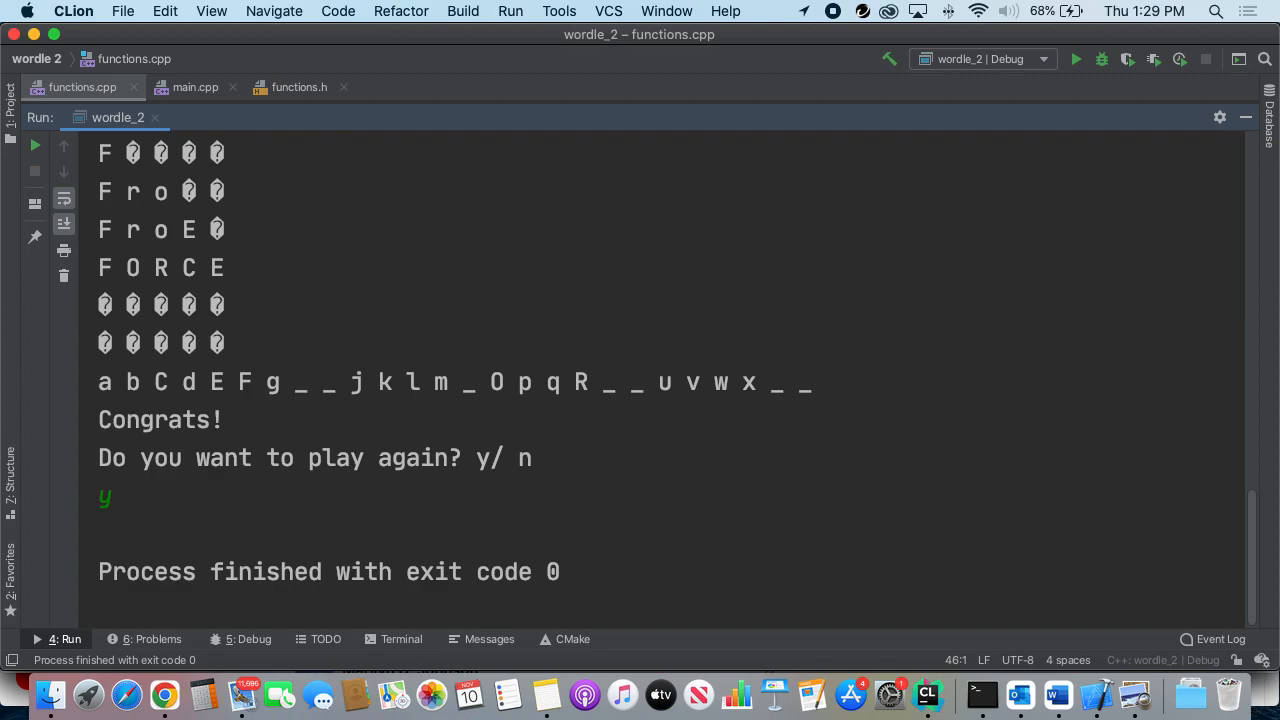
{"action": "mouse_move", "coordinate": [1062, 40]}
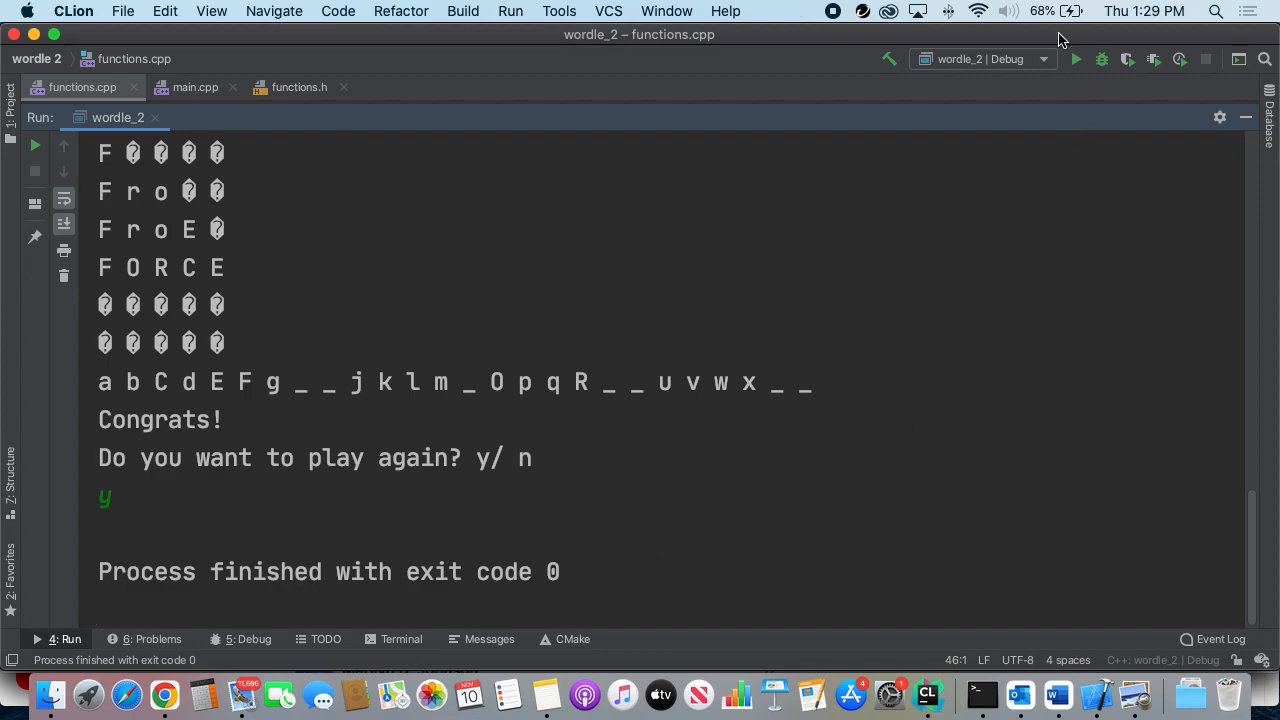
{"action": "mouse_move", "coordinate": [1005, 636]}
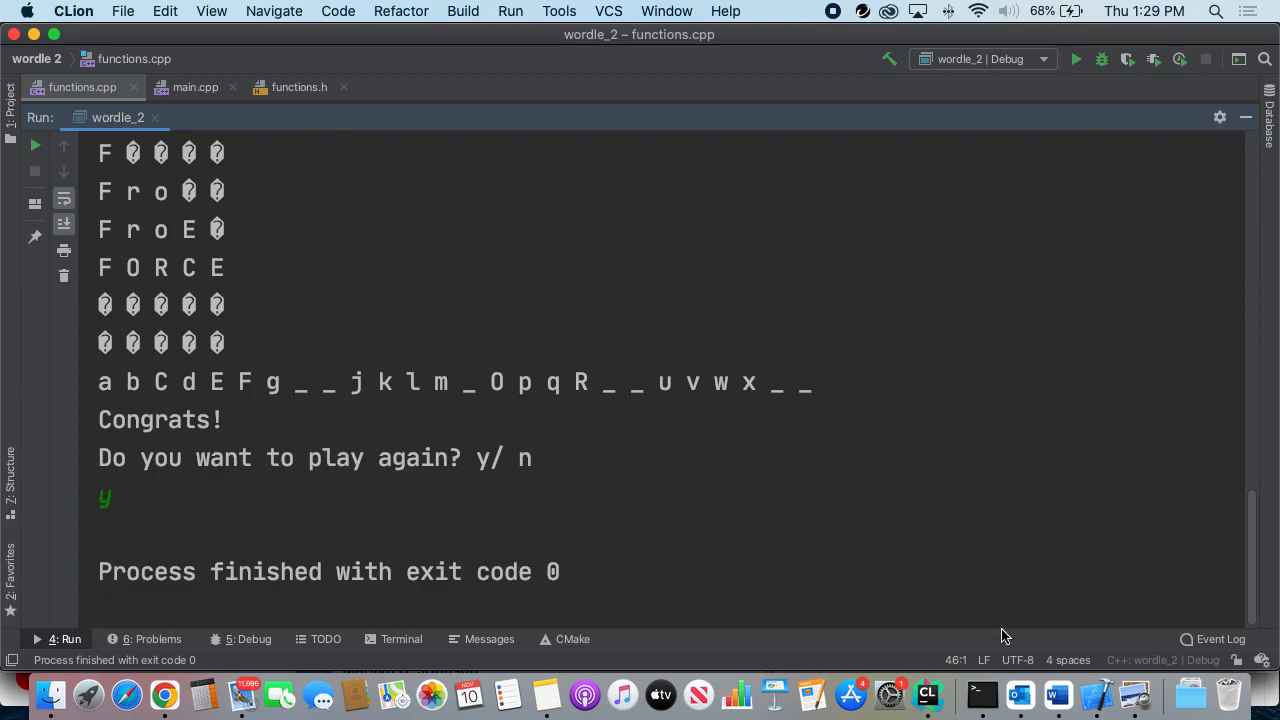